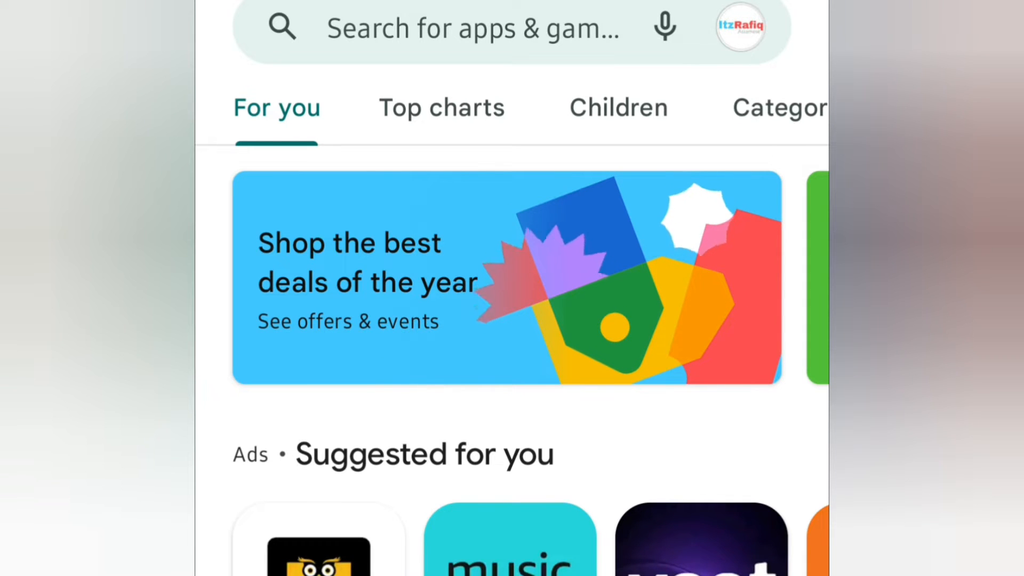
# - Search the Play Store for 'RemoDB' to reach the RemoDB SQL Client page
pyautogui.hscroll(-3)
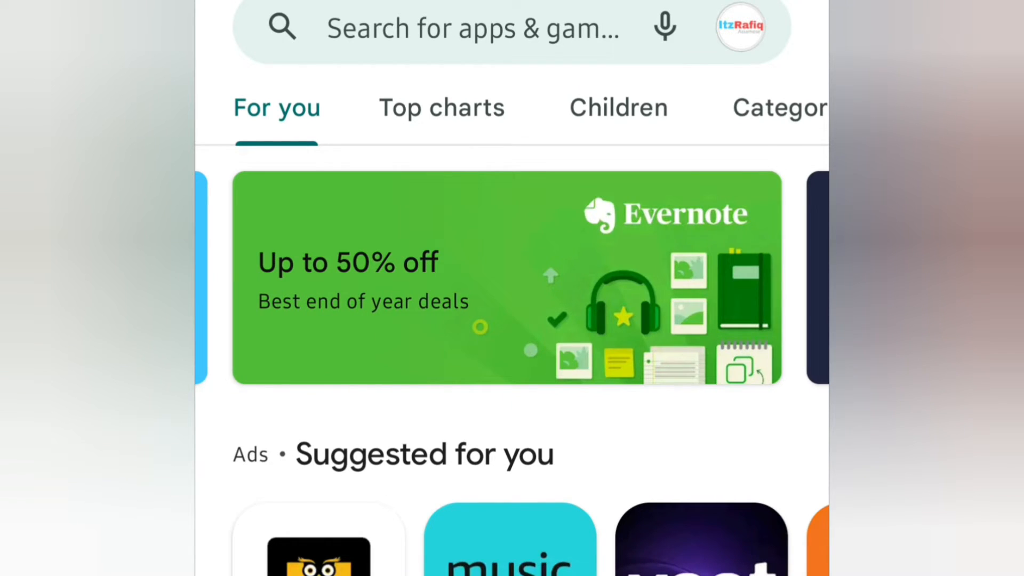
pyautogui.click(471, 28)
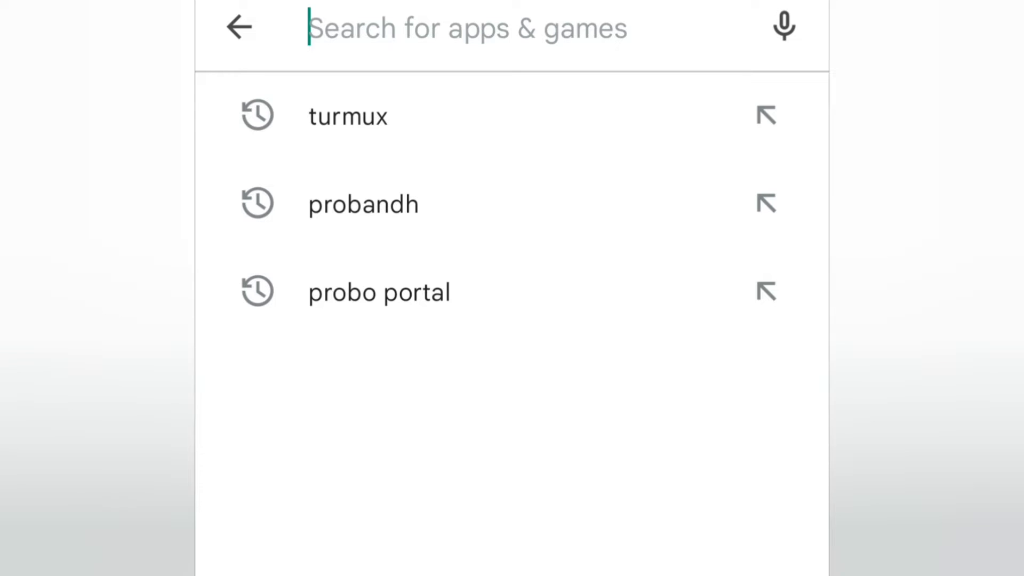
pyautogui.write('Re')
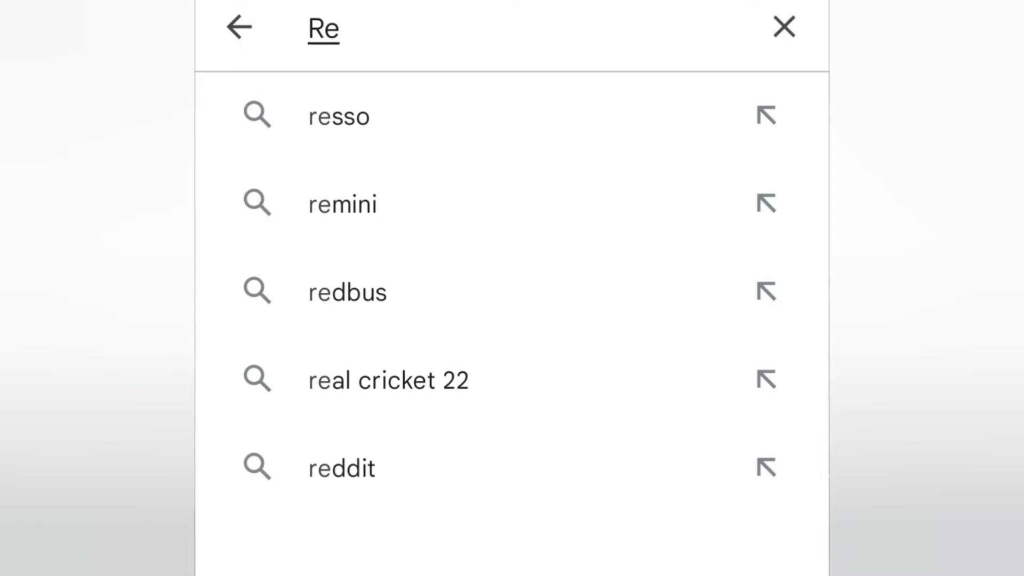
pyautogui.write('mo')
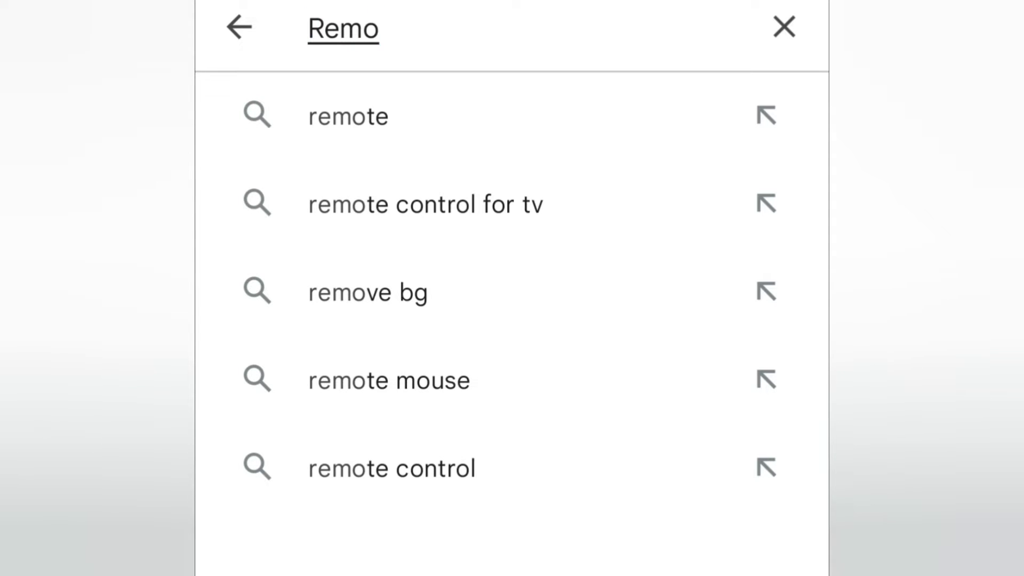
pyautogui.write('o')
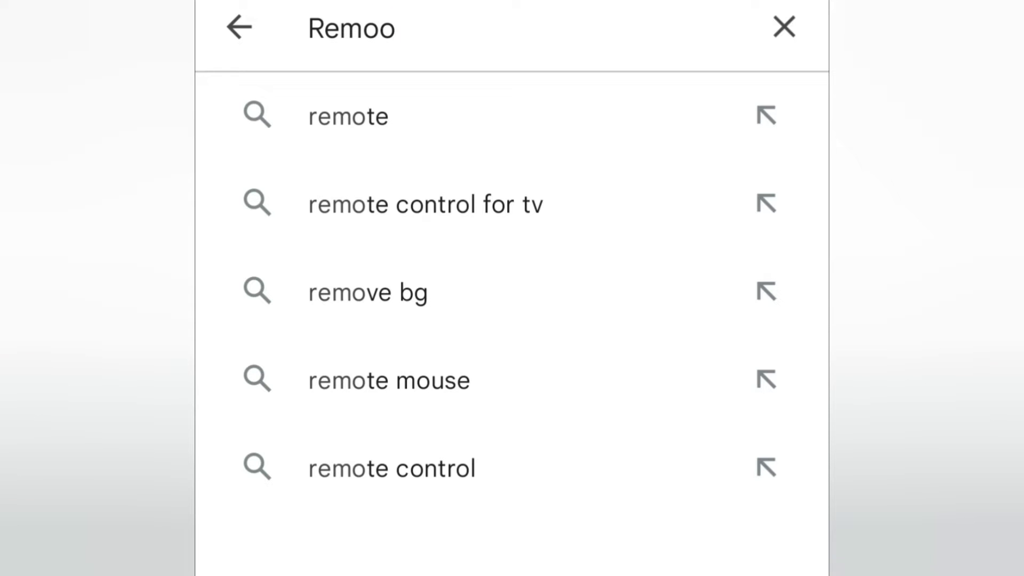
pyautogui.write('D')
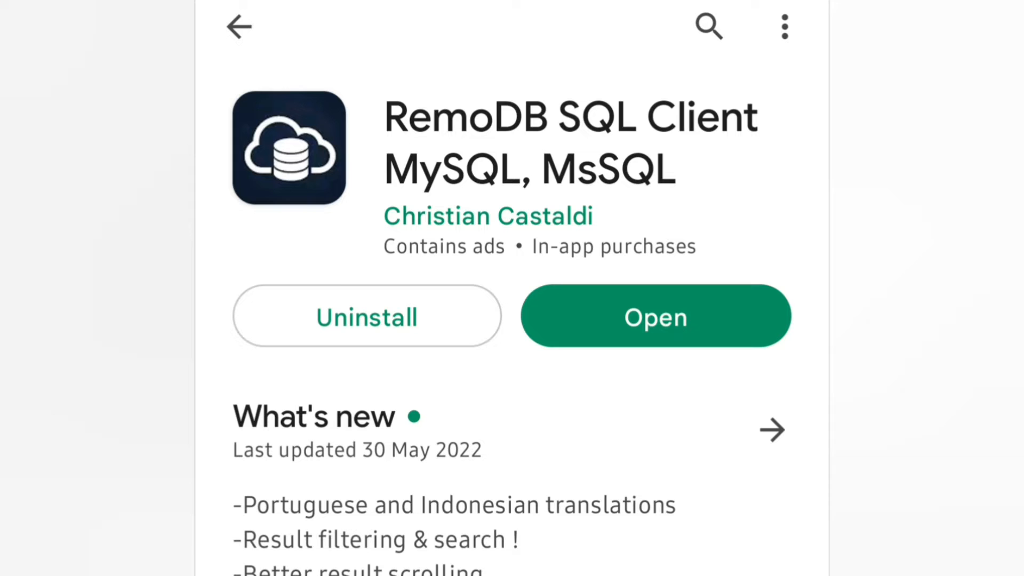
# - Launch the installed RemoDB SQL Client from its store page
pyautogui.click(689, 317)
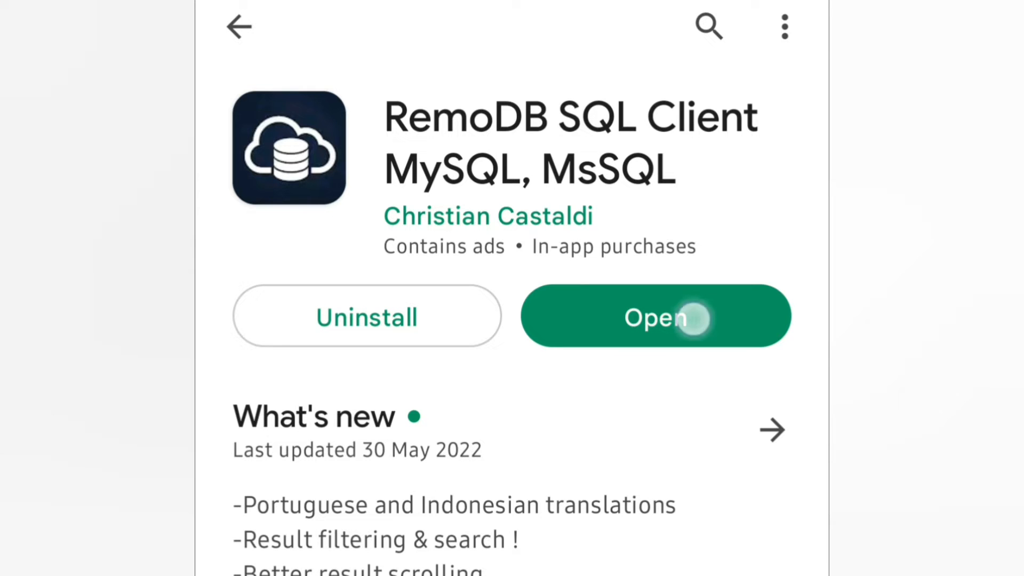
pyautogui.click(656, 317)
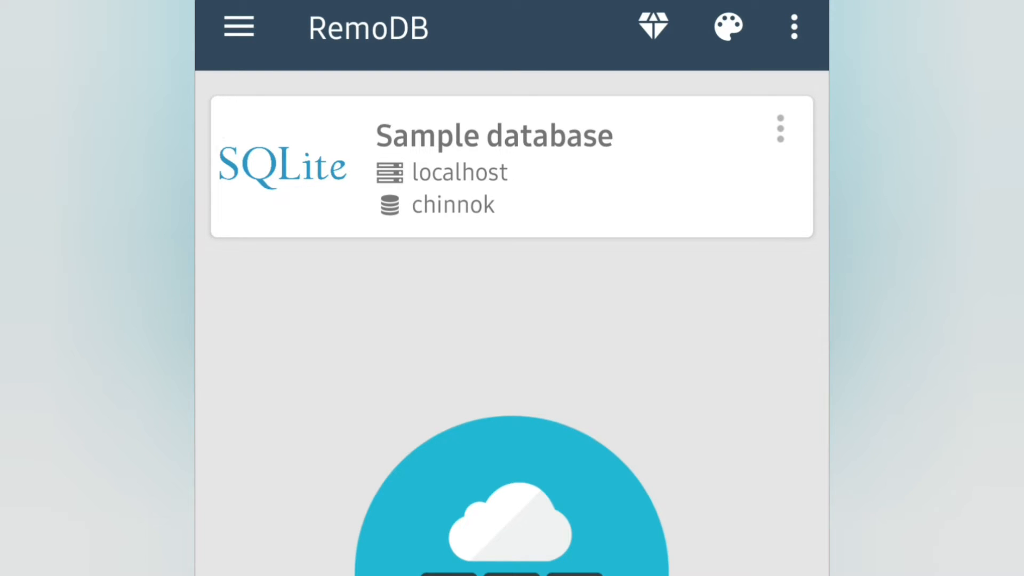
# - Open the SQLite Sample (chinnok) database, listing 12 tables and 1 view
pyautogui.click(512, 516)
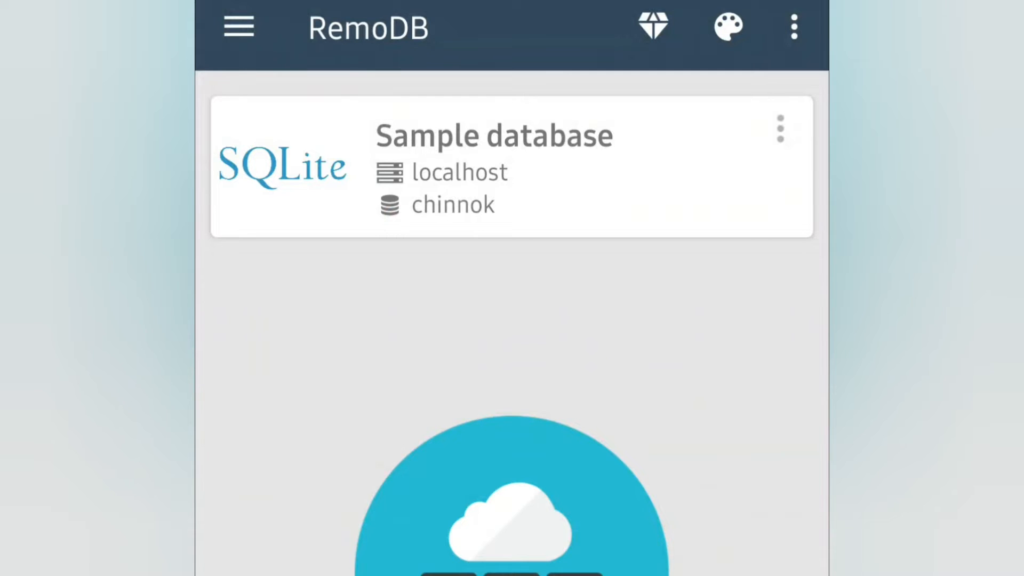
pyautogui.click(493, 166)
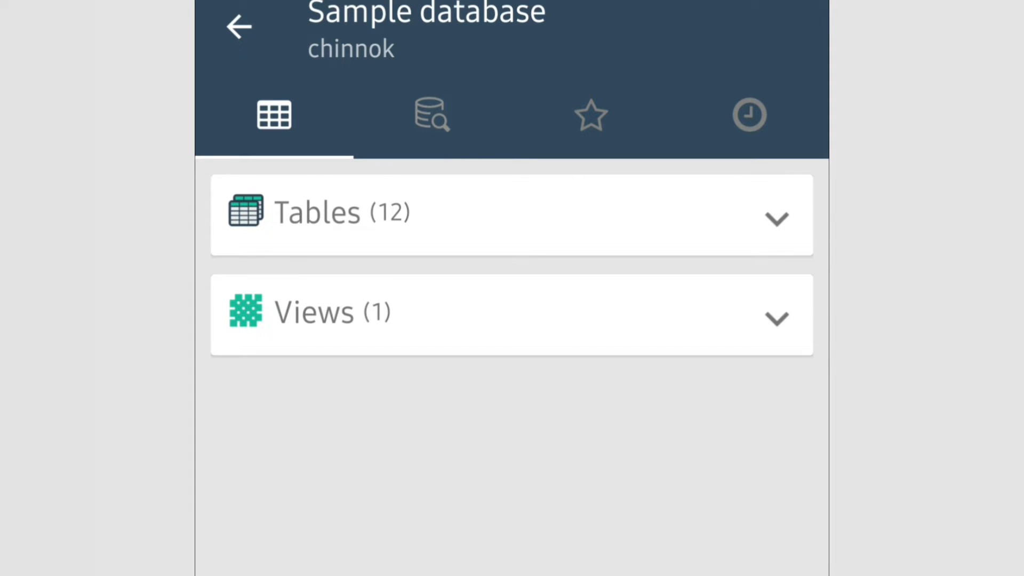
# - Replace the old student query with 'show databases;' and run it
pyautogui.click(431, 114)
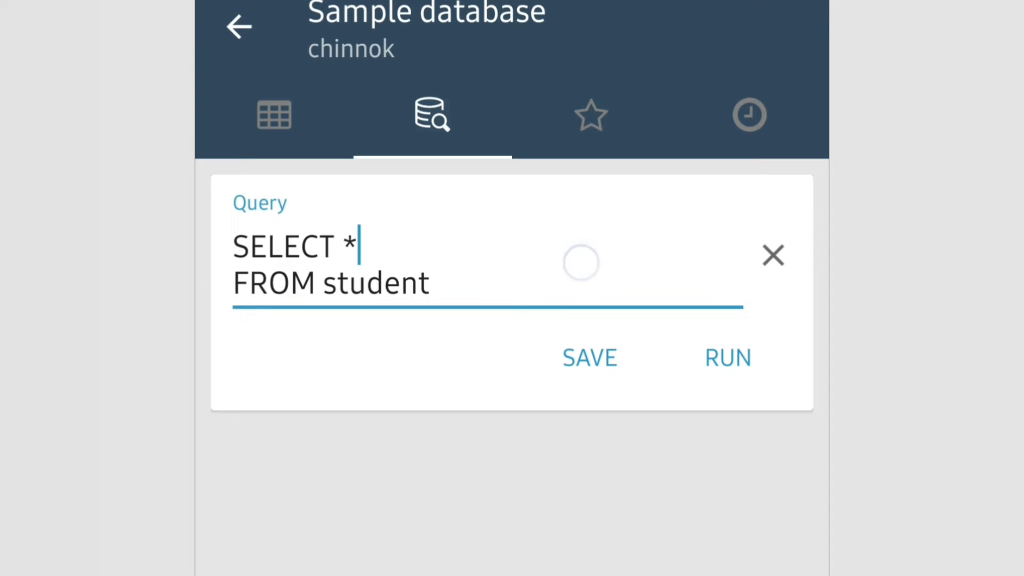
pyautogui.click(428, 282)
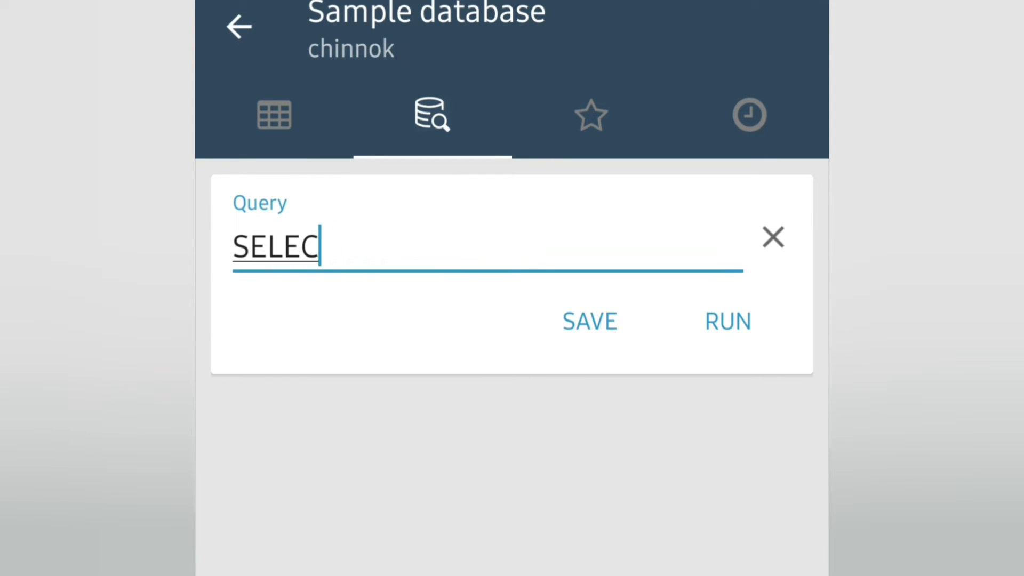
pyautogui.click(772, 237)
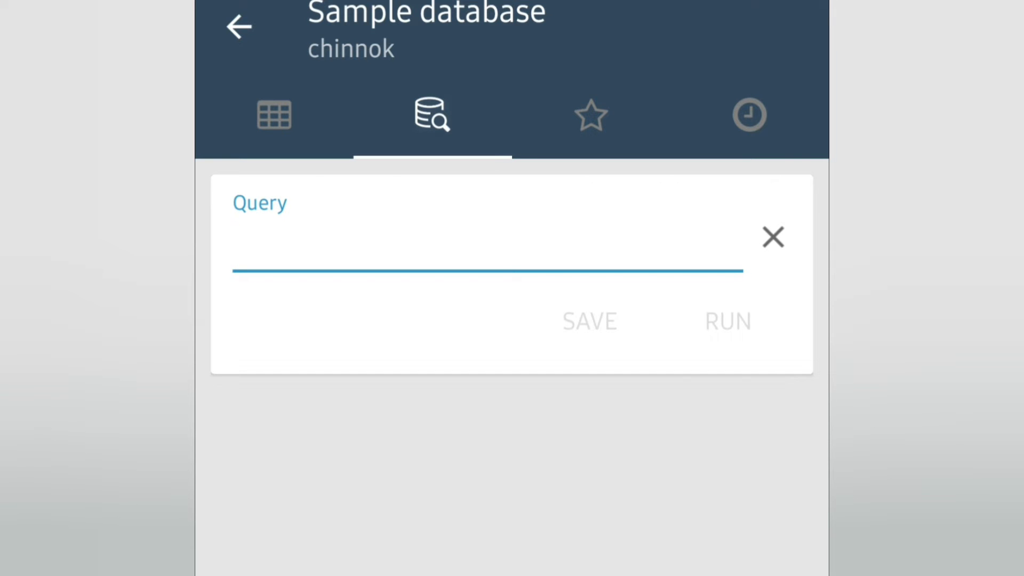
pyautogui.write('S')
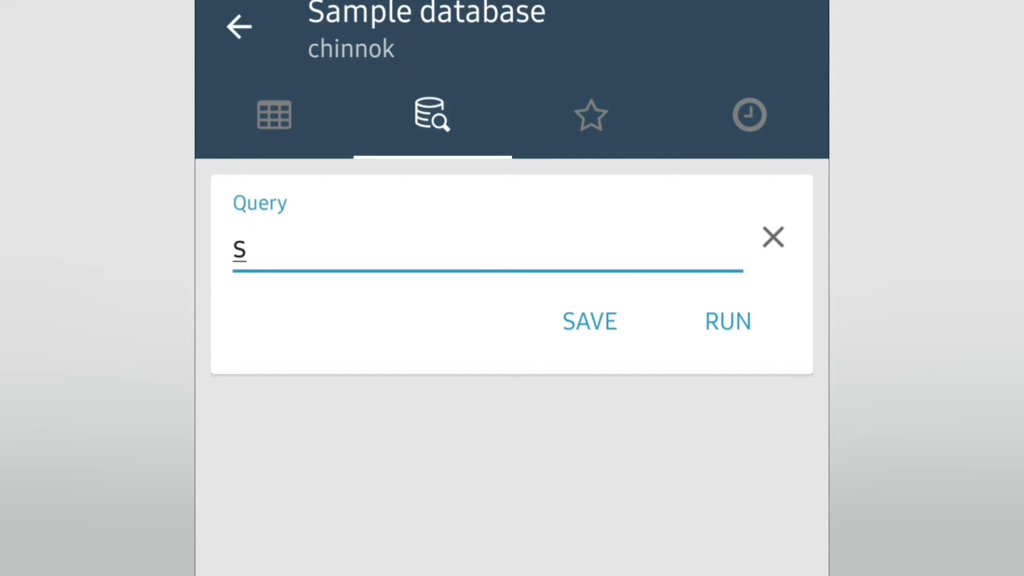
pyautogui.write('ho')
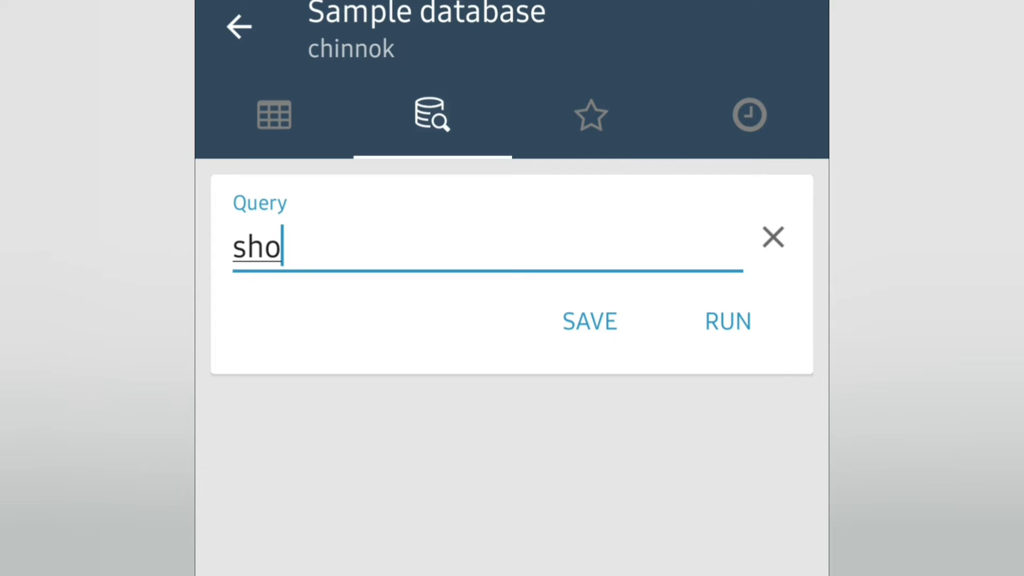
pyautogui.write('w da')
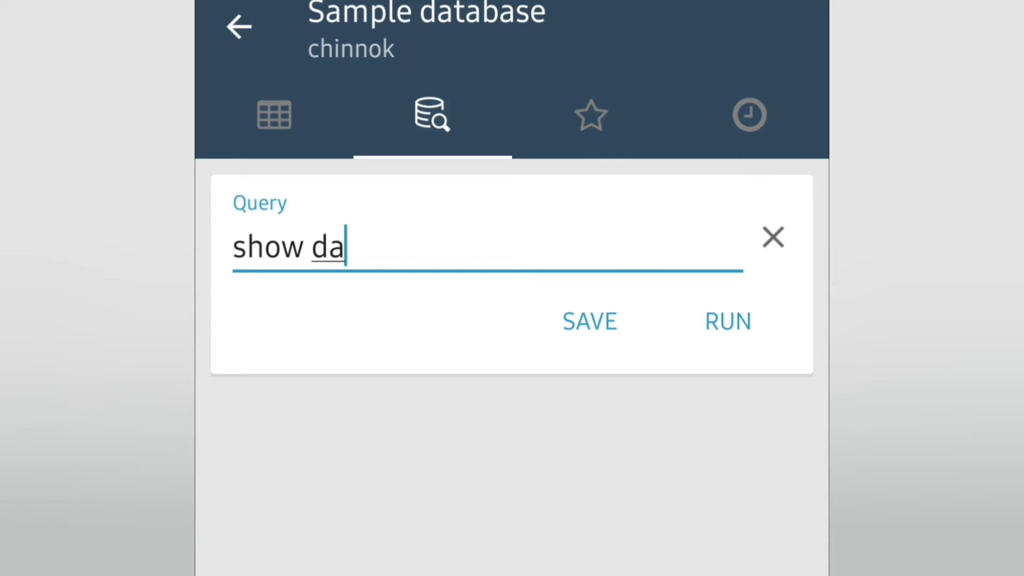
pyautogui.write('ta')
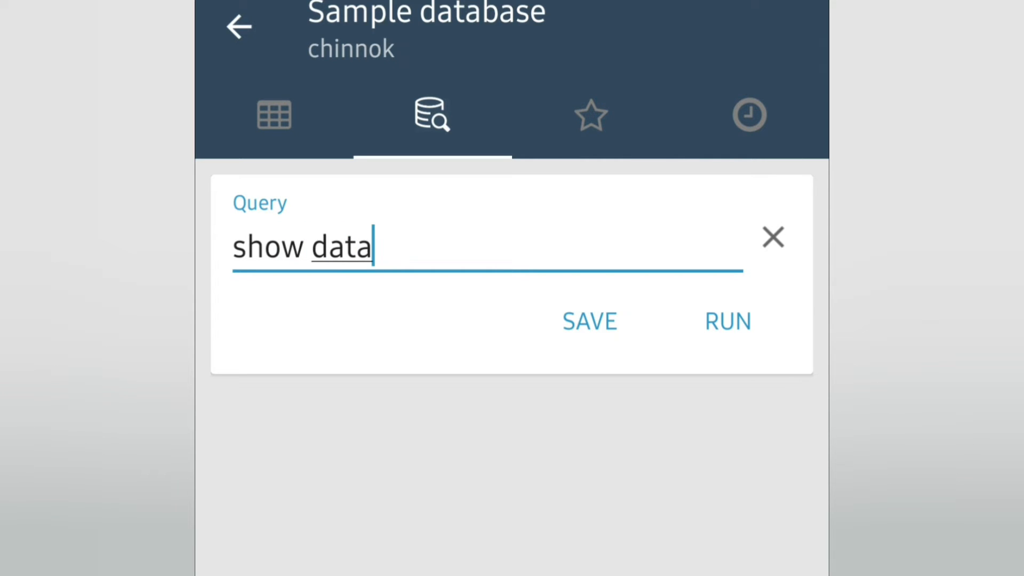
pyautogui.write('bases')
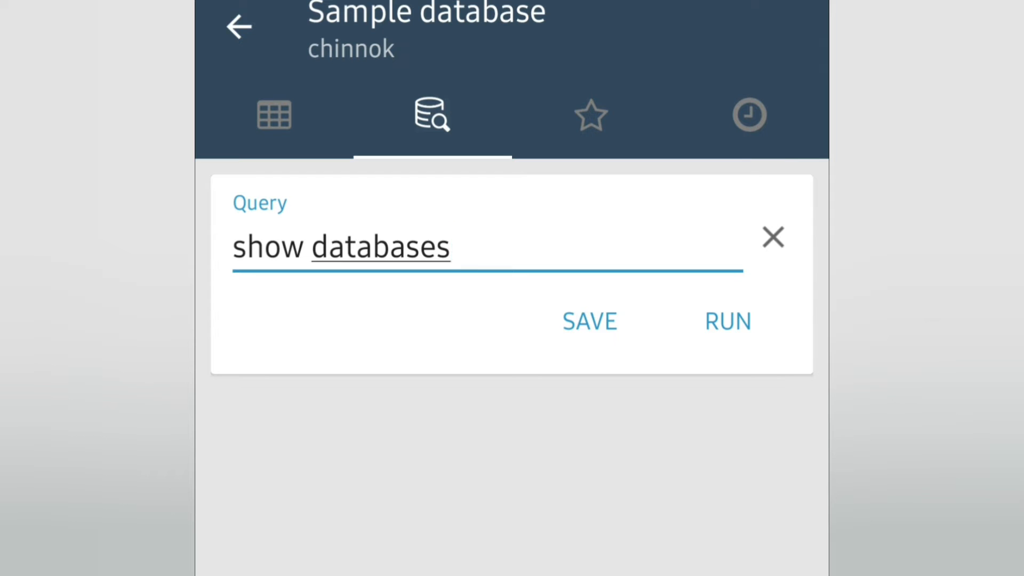
pyautogui.write(';')
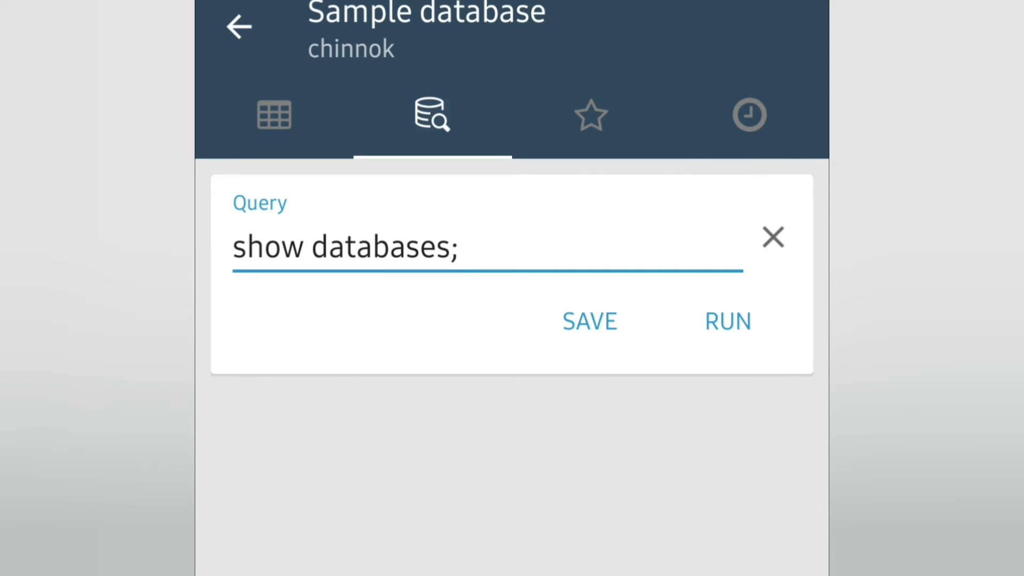
pyautogui.click(727, 321)
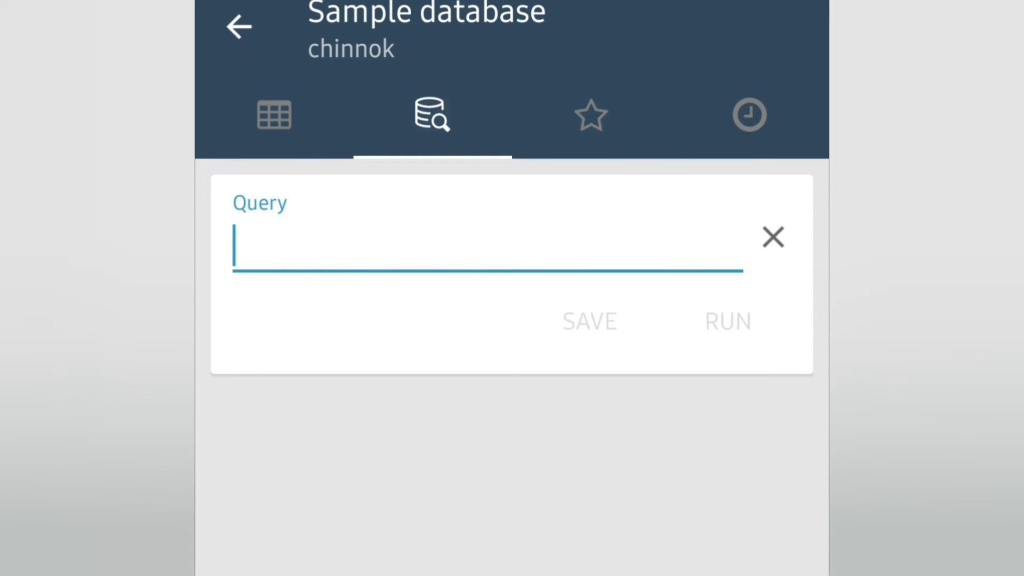
# - Write the query 'create database db1' in the empty editor
pyautogui.write('C')
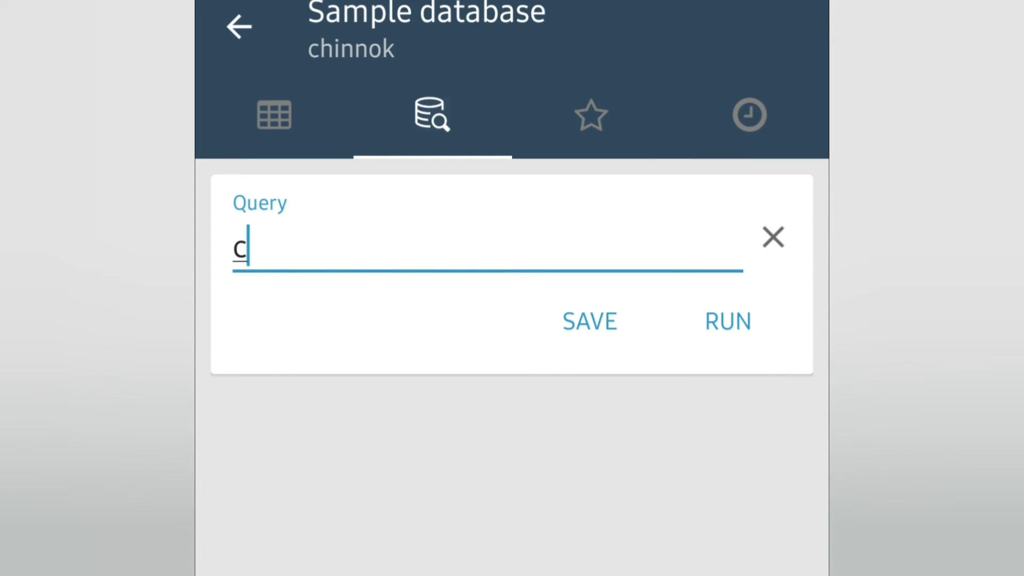
pyautogui.write('reate')
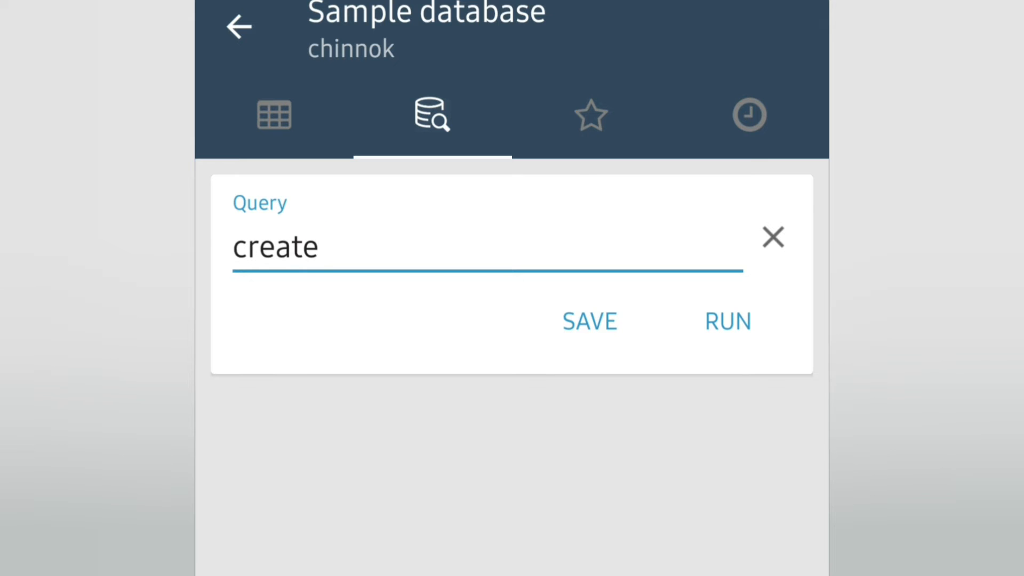
pyautogui.write('da')
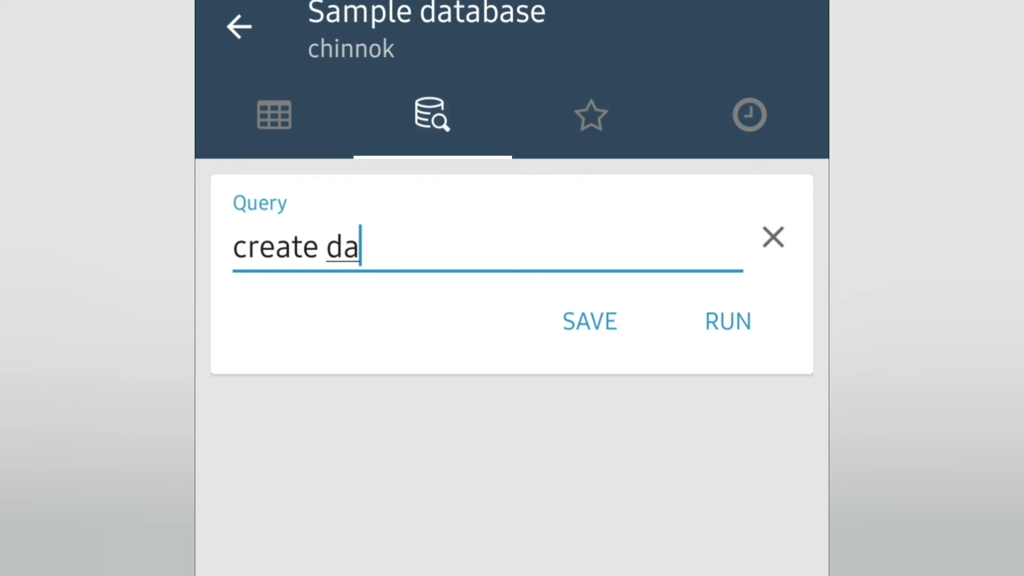
pyautogui.write('tab')
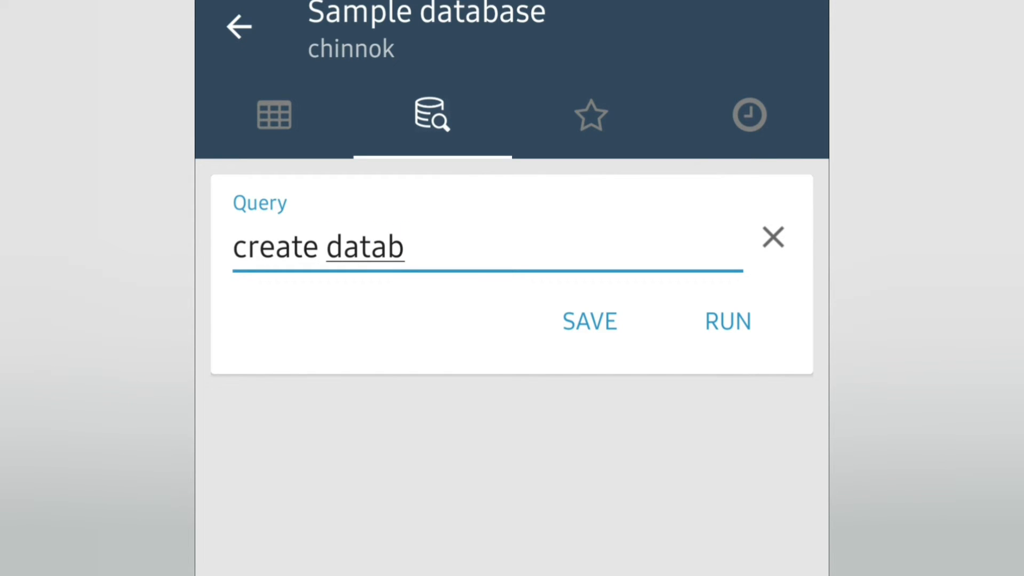
pyautogui.write('ase d')
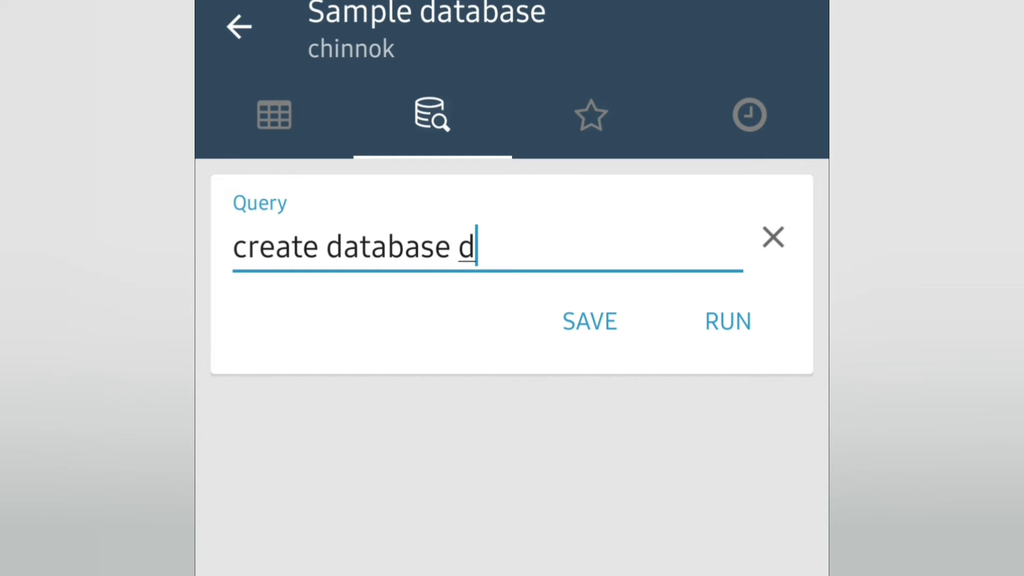
pyautogui.write('b1;')
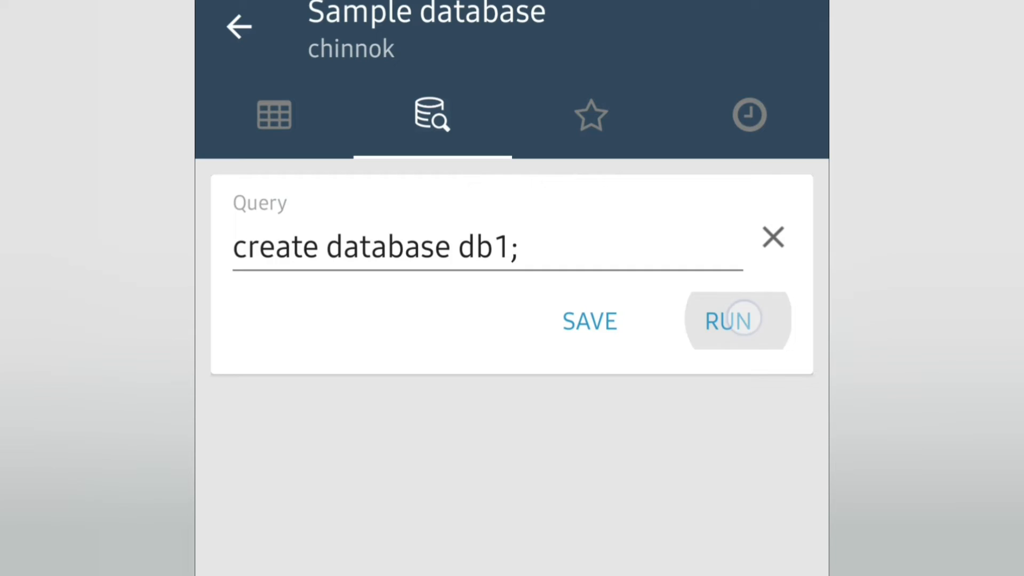
# - Run 'create database db1;', dismiss the SQLite error and clear the query field
pyautogui.click(728, 321)
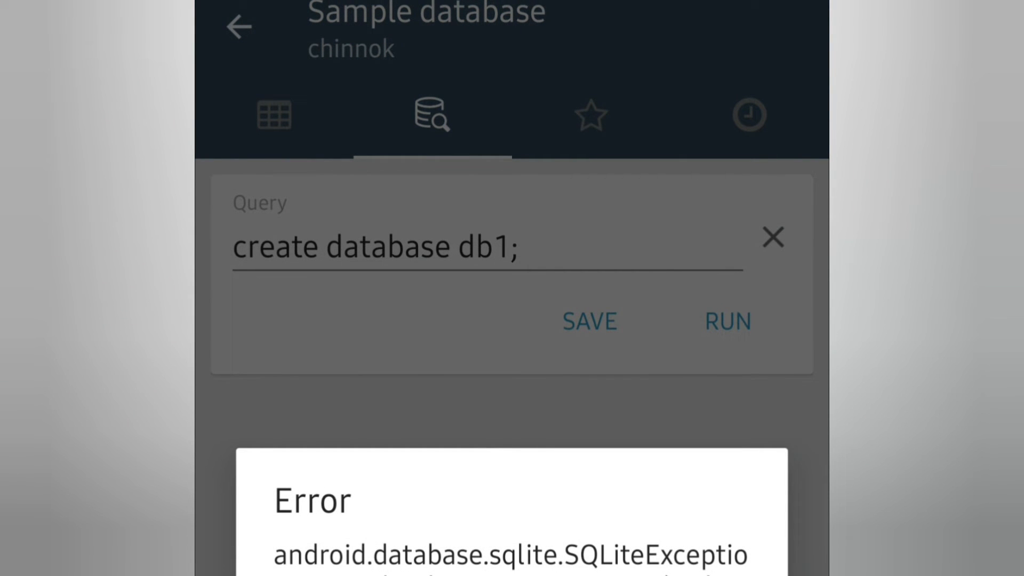
pyautogui.click(772, 237)
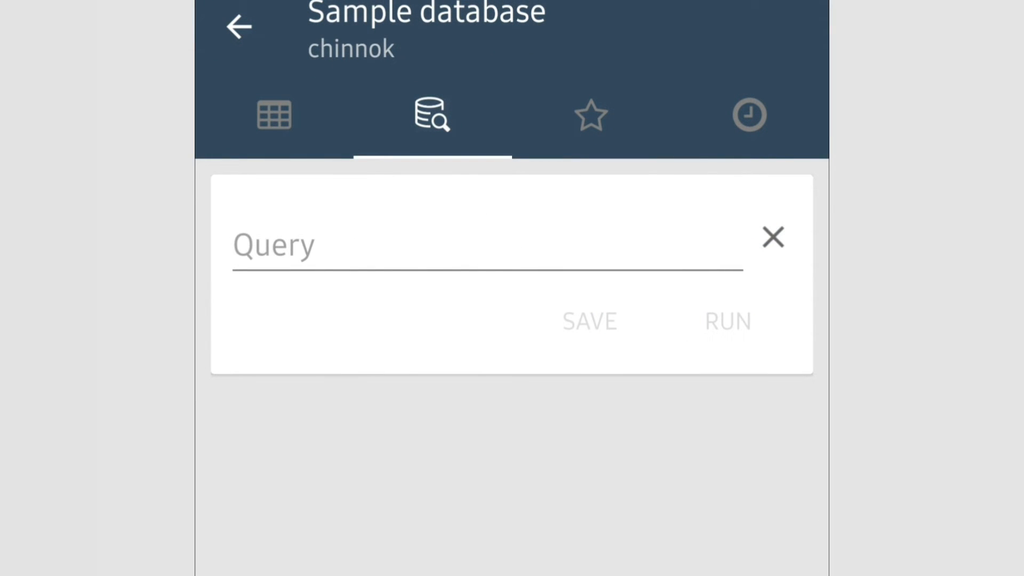
# - Begin 'create table students (' with roll int primary key
pyautogui.click(458, 246)
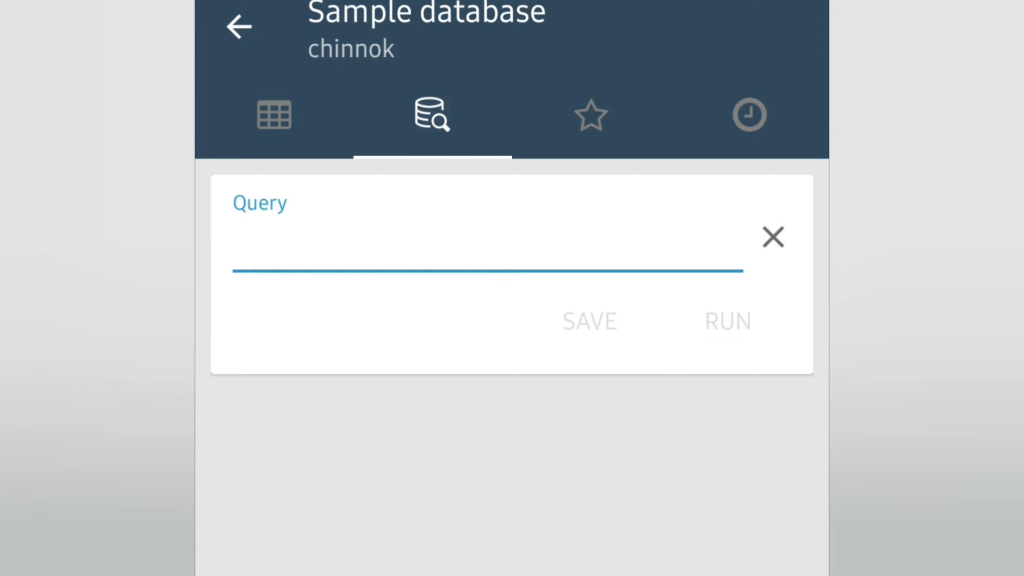
pyautogui.write('C')
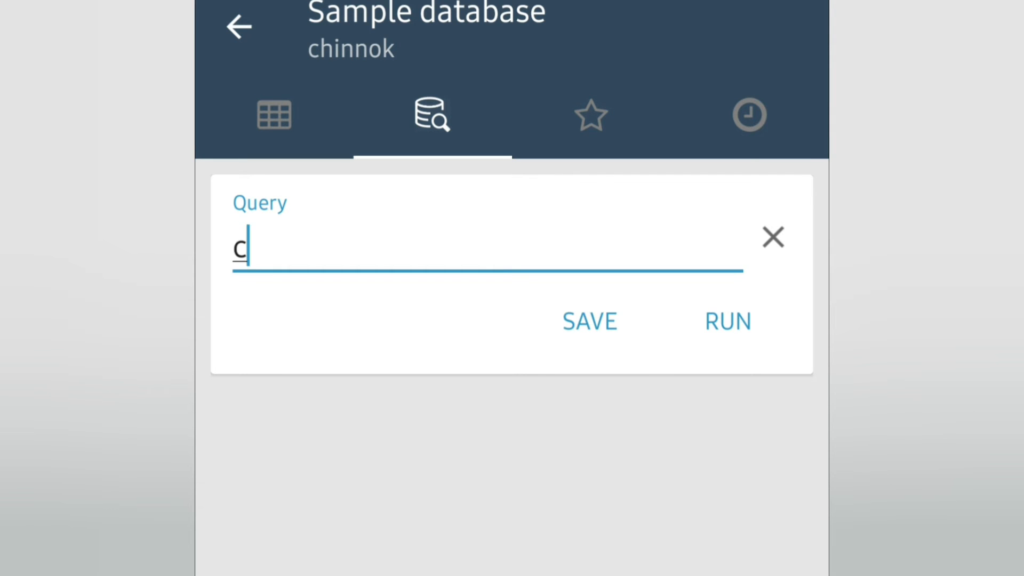
pyautogui.write('reate')
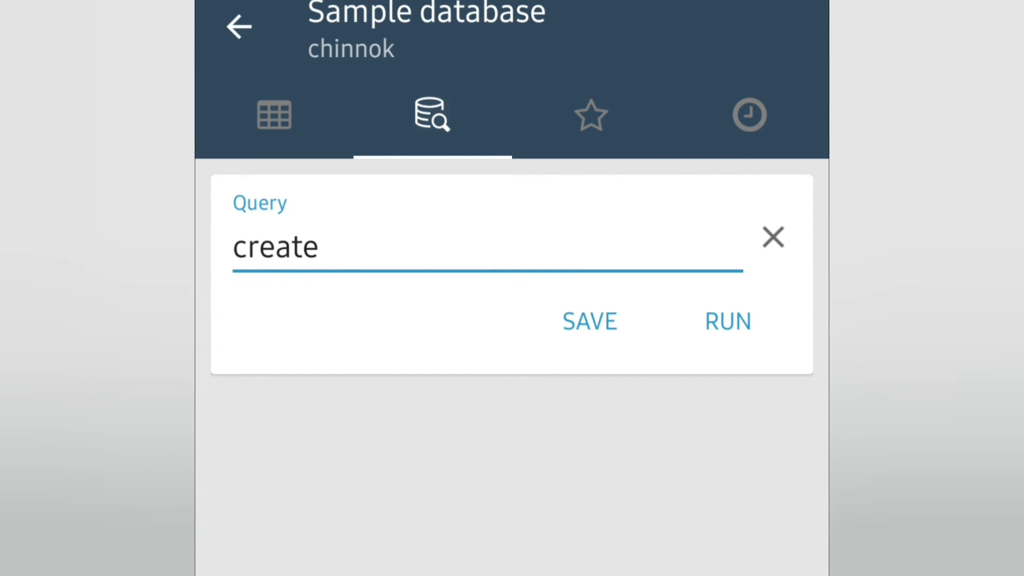
pyautogui.write('table s')
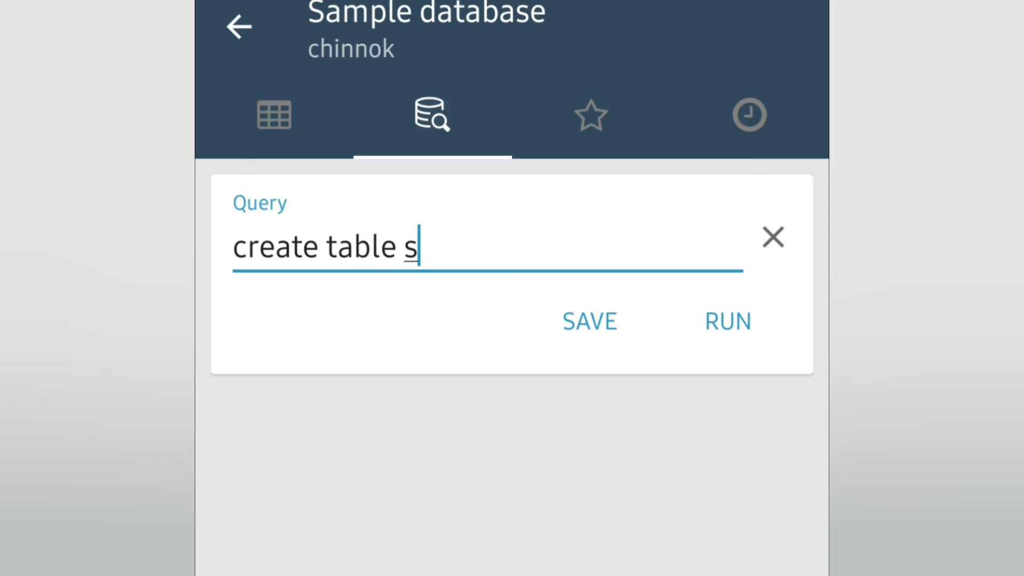
pyautogui.write('tudents')
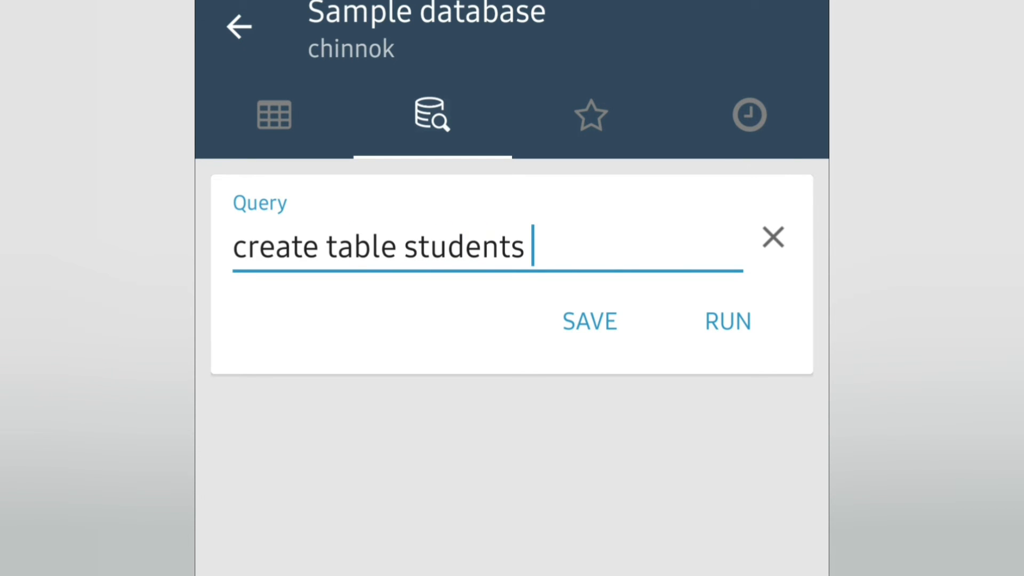
pyautogui.write('(')
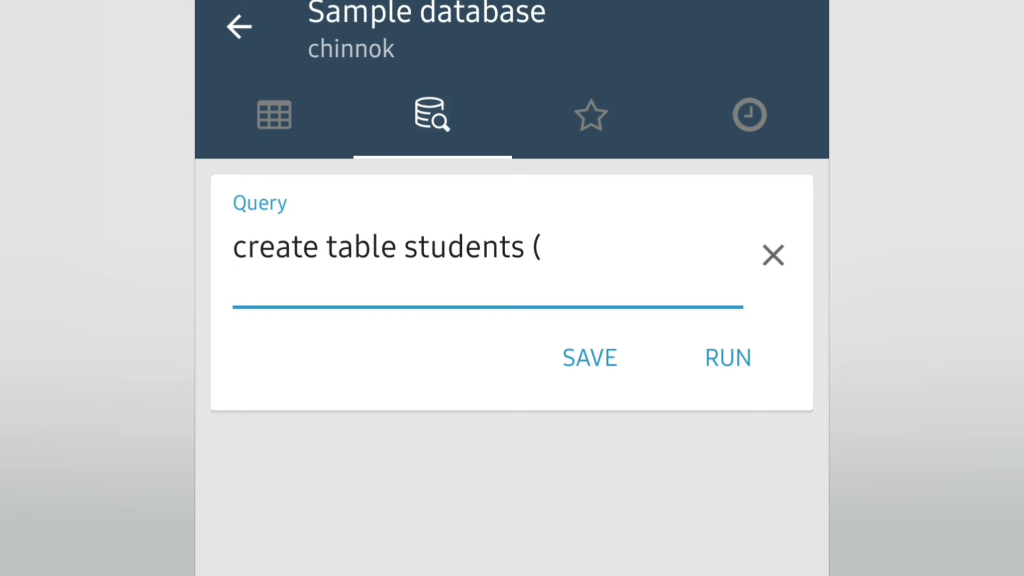
pyautogui.write('roll')
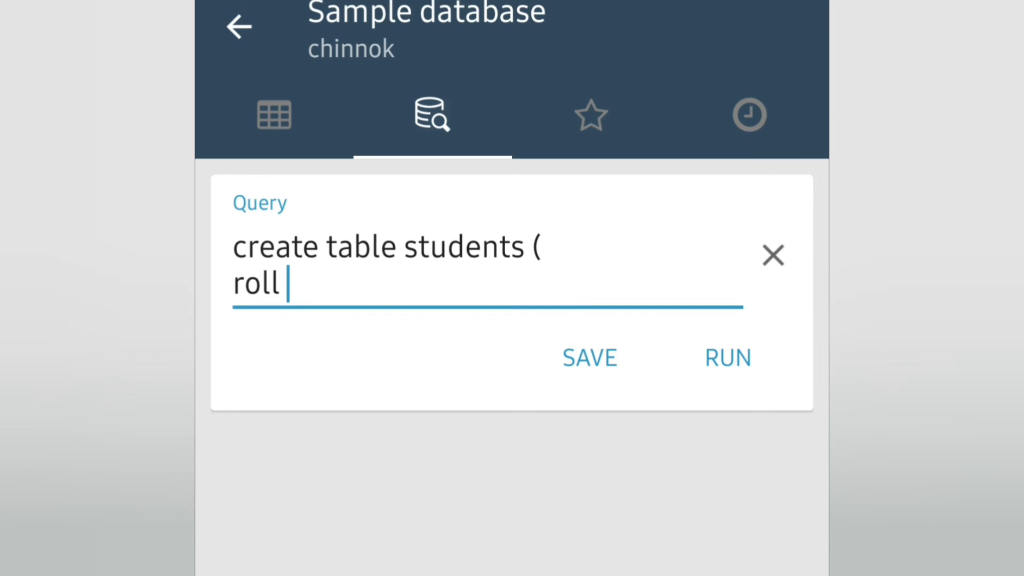
pyautogui.write('int')
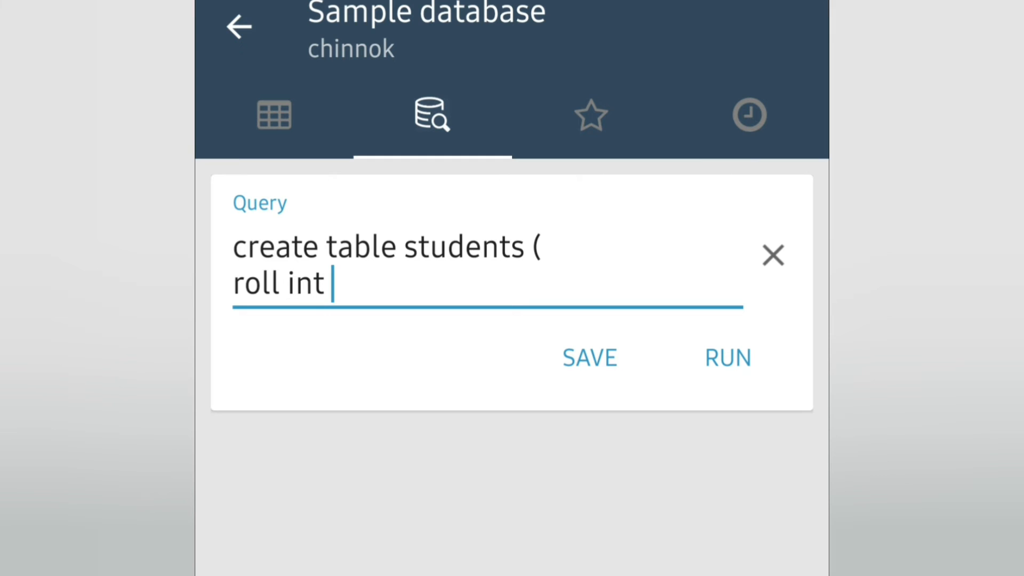
pyautogui.write('prim')
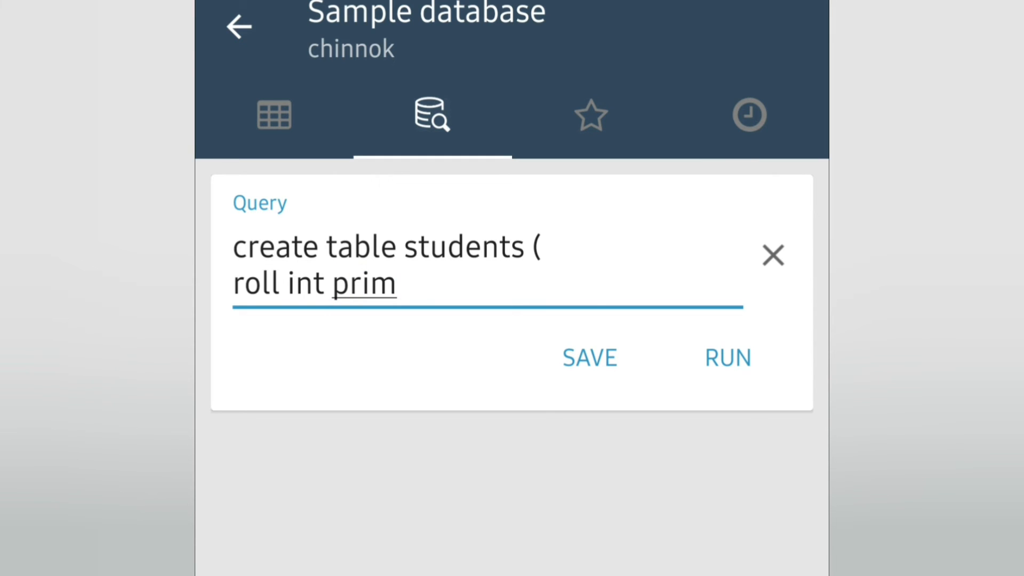
pyautogui.write('ary key,')
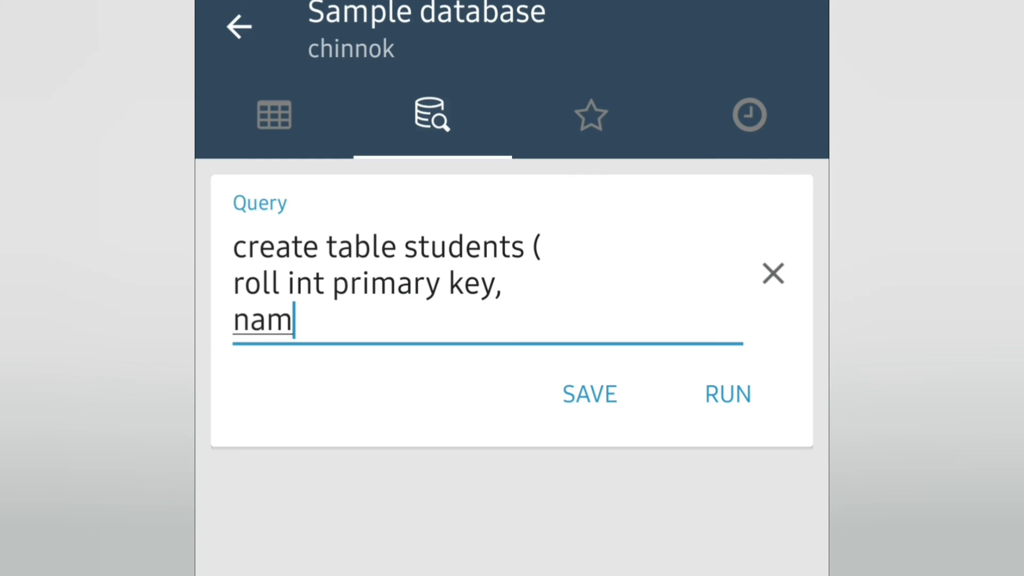
# - Finish the statement with name varchar(30) and marks int columns
pyautogui.write('e va')
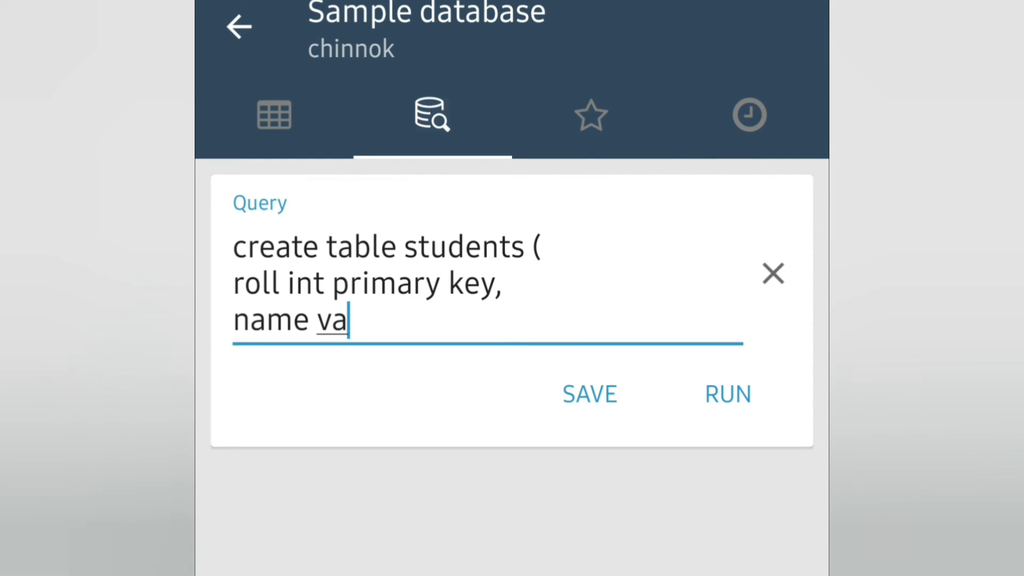
pyautogui.write('rchar')
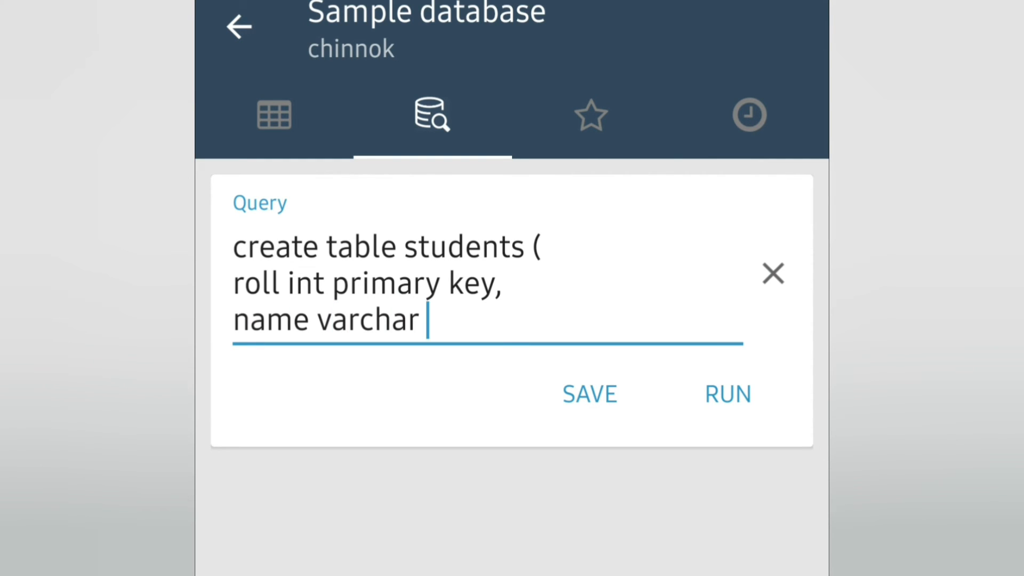
pyautogui.write('(30),')
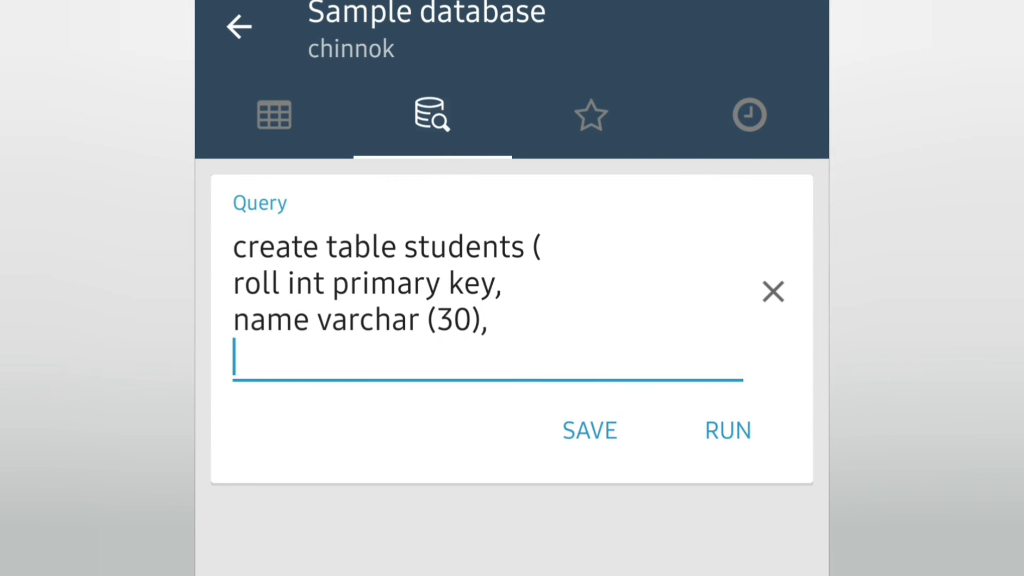
pyautogui.write('mar')
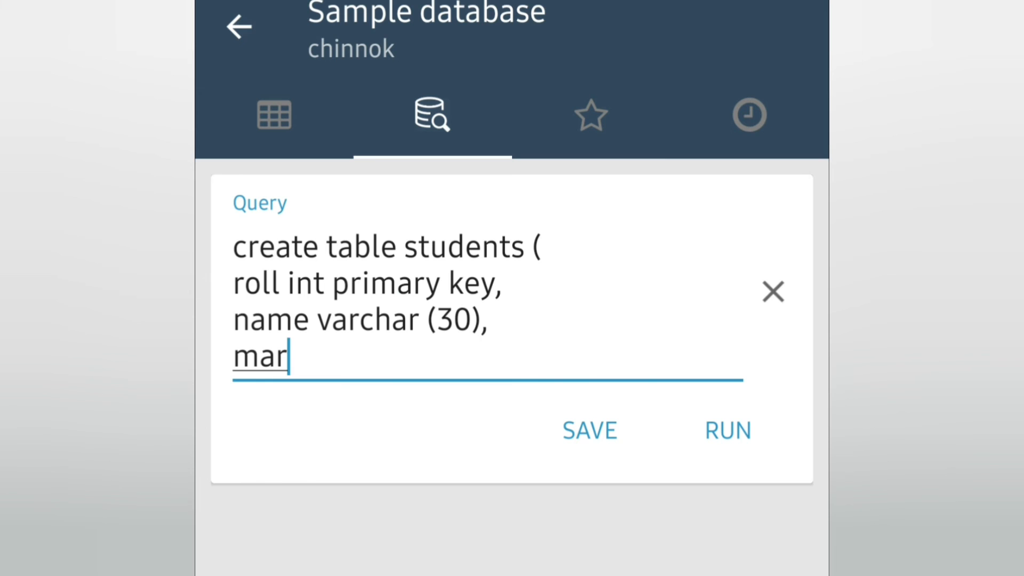
pyautogui.write('ks')
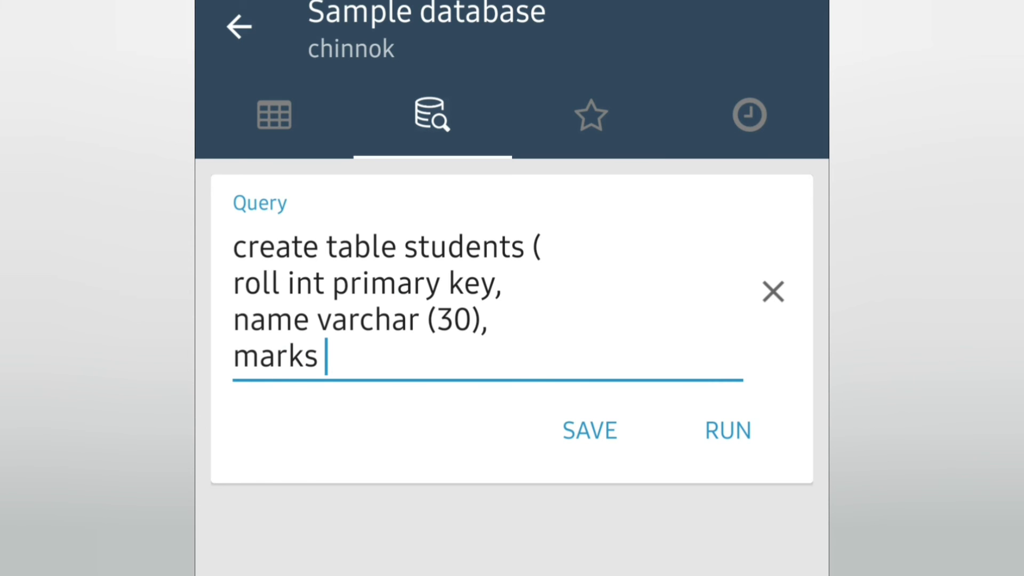
pyautogui.write('int)')
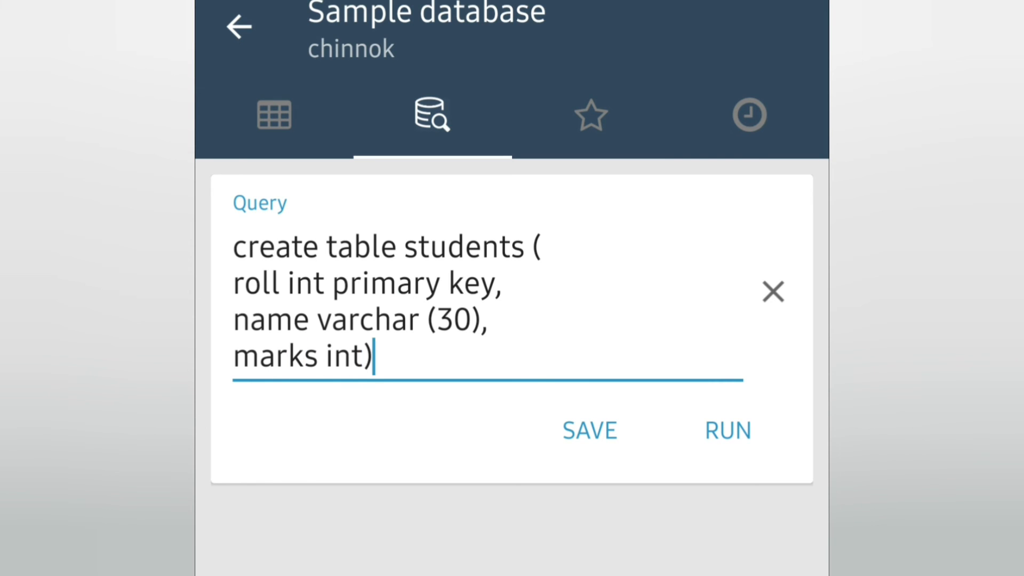
pyautogui.write(';')
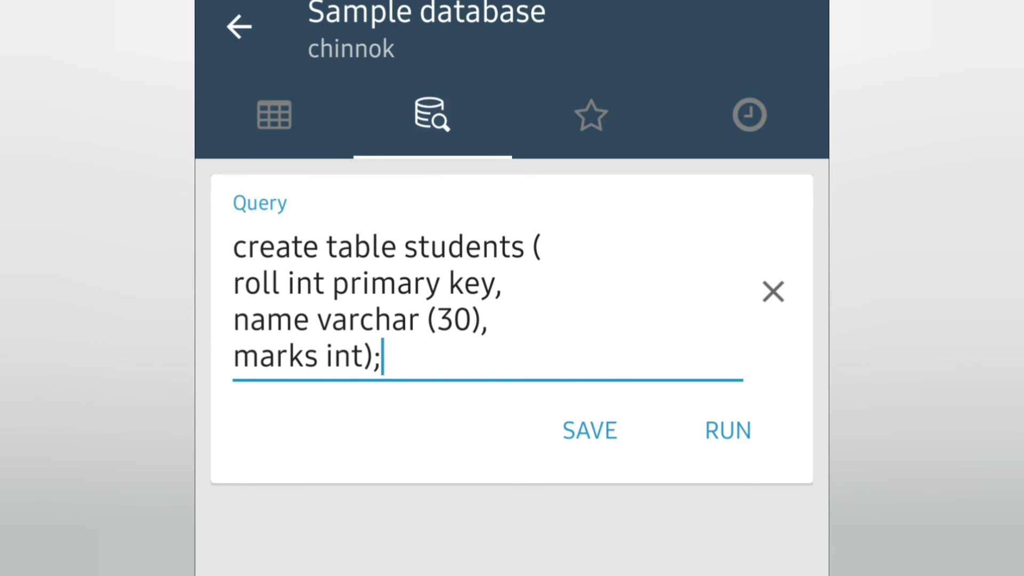
# - Run the create table students query and show the Tables list, now 13 tables
pyautogui.click(727, 430)
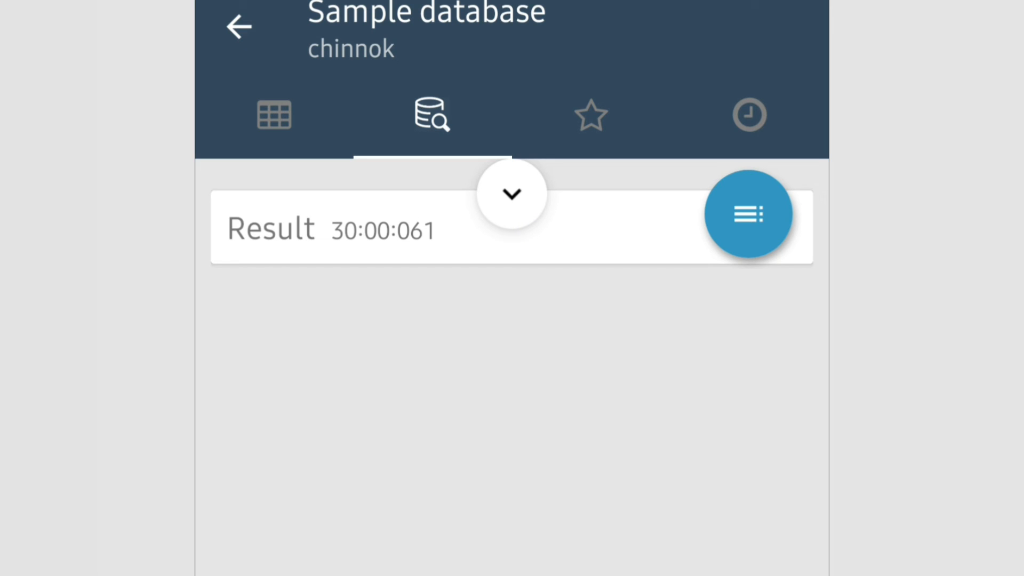
pyautogui.click(512, 193)
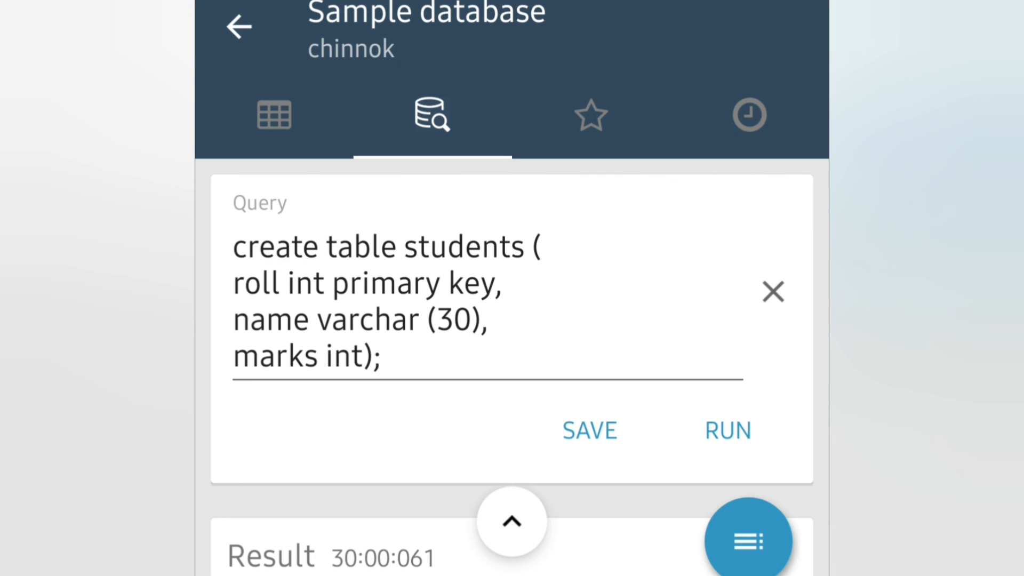
pyautogui.click(749, 537)
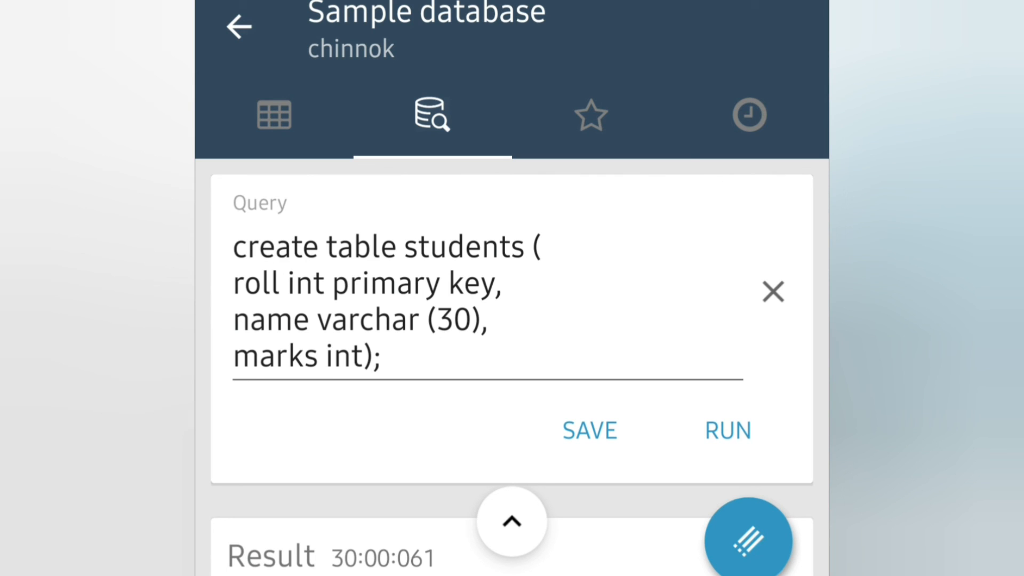
pyautogui.click(275, 114)
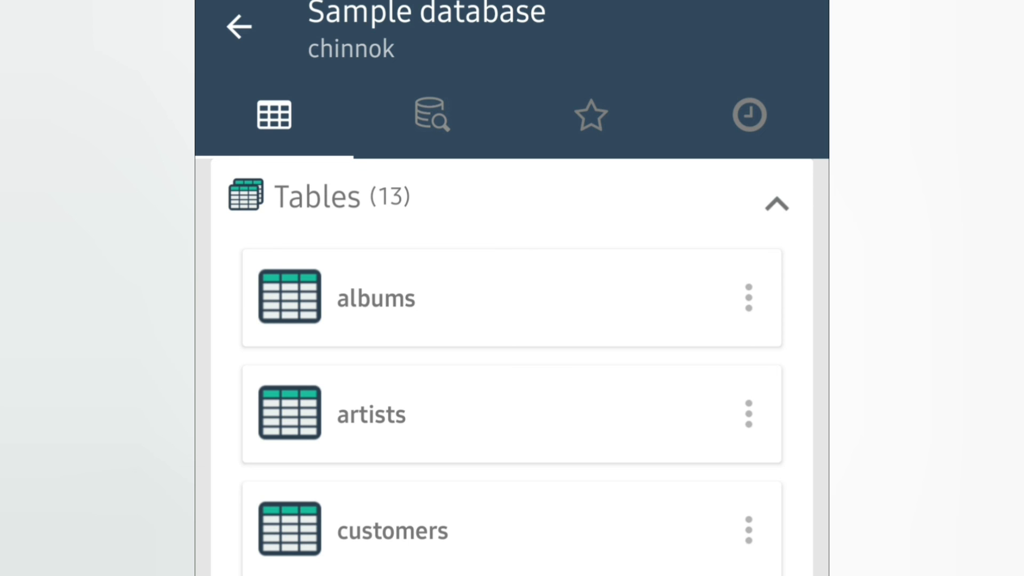
# - View the new students table: roll, name and marks columns with 0 rows
pyautogui.scroll(-3)
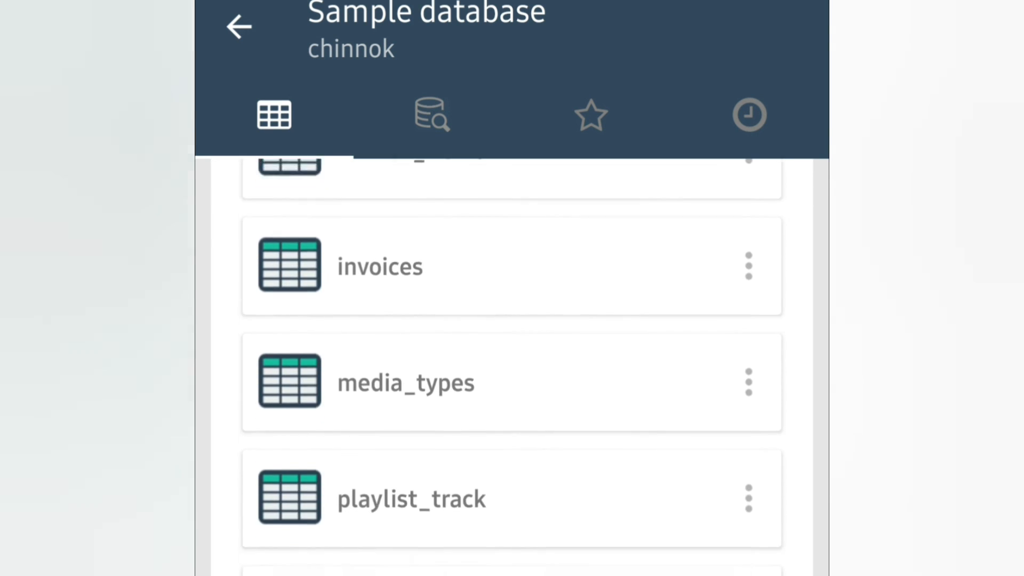
pyautogui.click(432, 115)
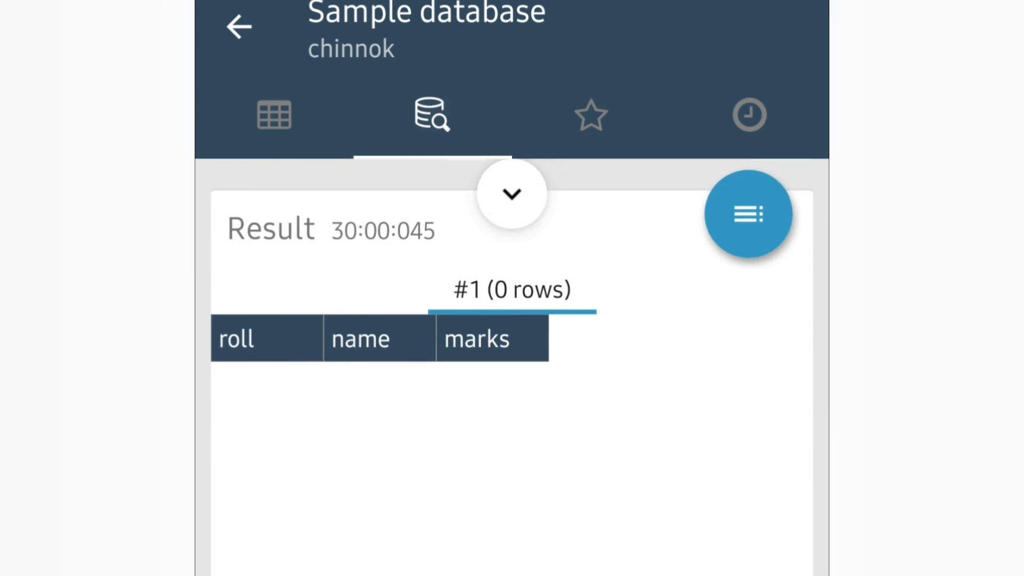